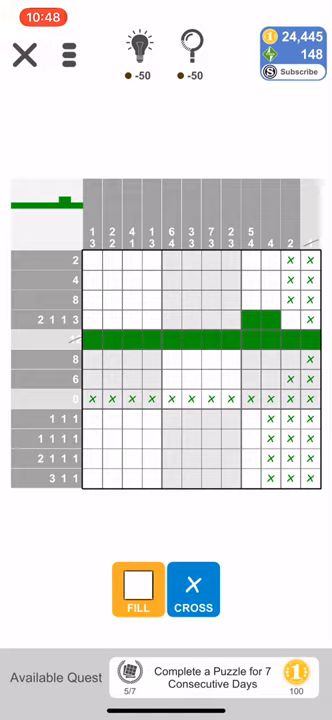
# - Bring up the Picture Cross help article from the question-mark hint icon
pyautogui.click(67, 55)
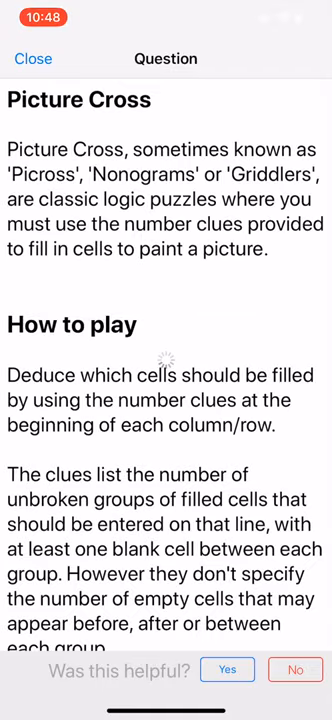
# - Read through the help page and close it to return to the partly solved grid
pyautogui.scroll(-3)
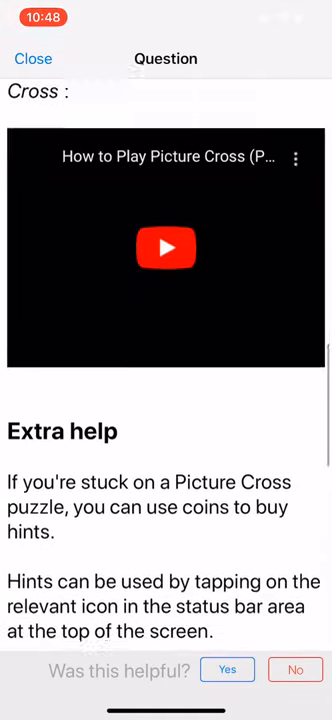
pyautogui.scroll(3)
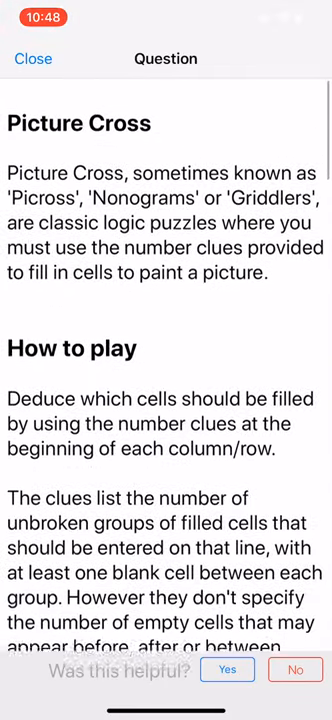
pyautogui.click(33, 58)
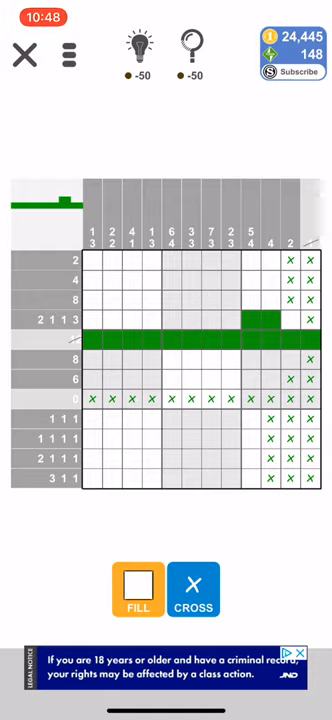
# - Mark more nonogram cells as filled or crossed, forming a tree-like picture
pyautogui.click(105, 292)
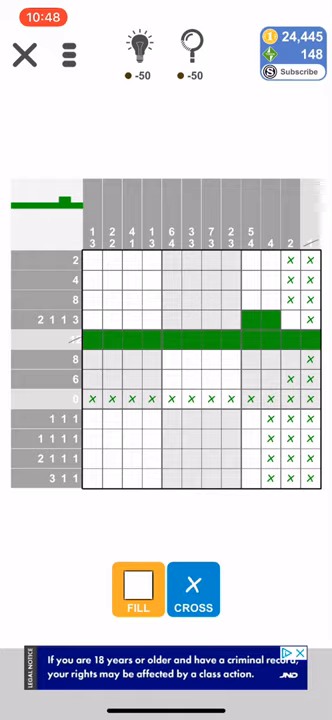
pyautogui.click(113, 301)
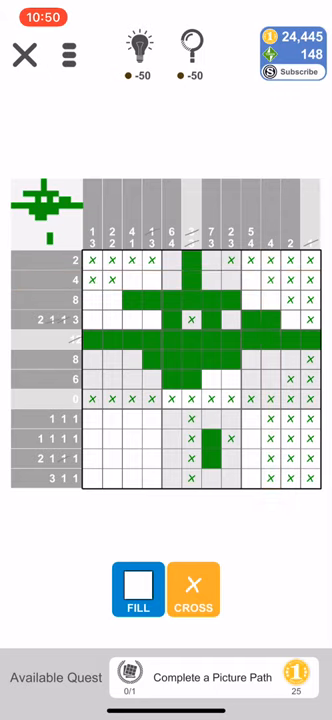
# - Cross out the start of the row clued 8 and fill the spaceship rows
pyautogui.click(194, 591)
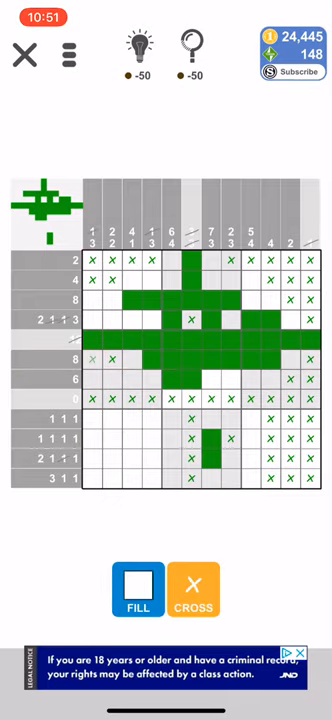
pyautogui.click(194, 595)
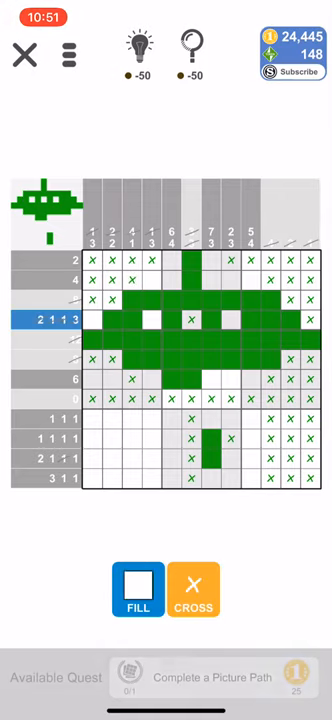
pyautogui.click(197, 594)
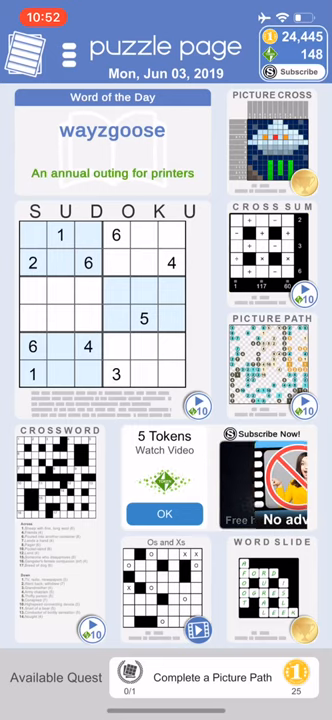
# - From the home screen, bring up the Replay dialog for the completed UFO puzzle
pyautogui.scroll(-3)
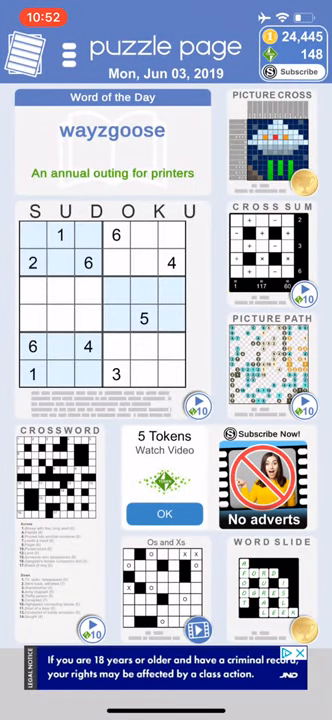
pyautogui.click(271, 155)
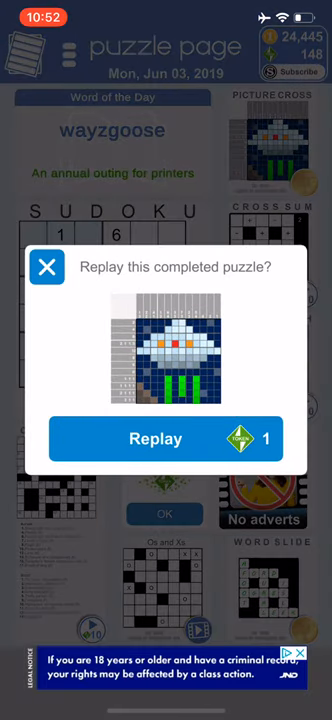